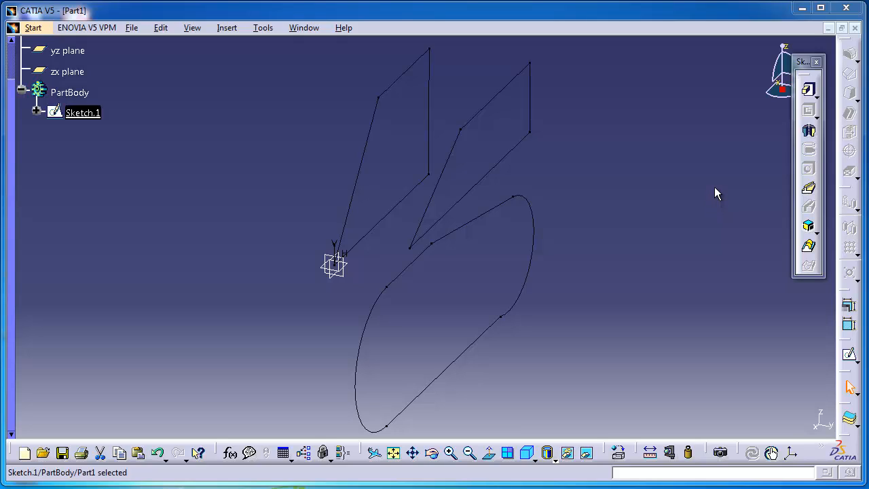
mouse_move(719, 192)
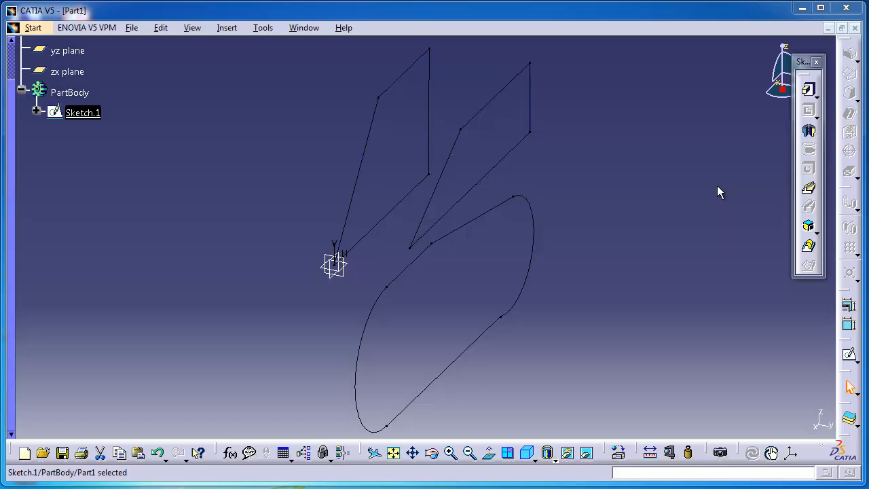
mouse_move(696, 193)
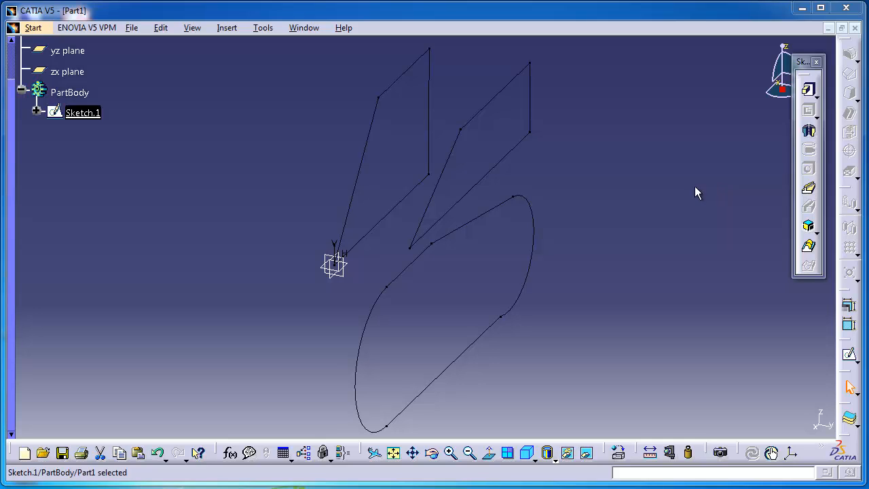
Step: Shift the view, then enter Sketcher editing on Sketch.1 from the specification tree
drag(696, 194, 475, 213)
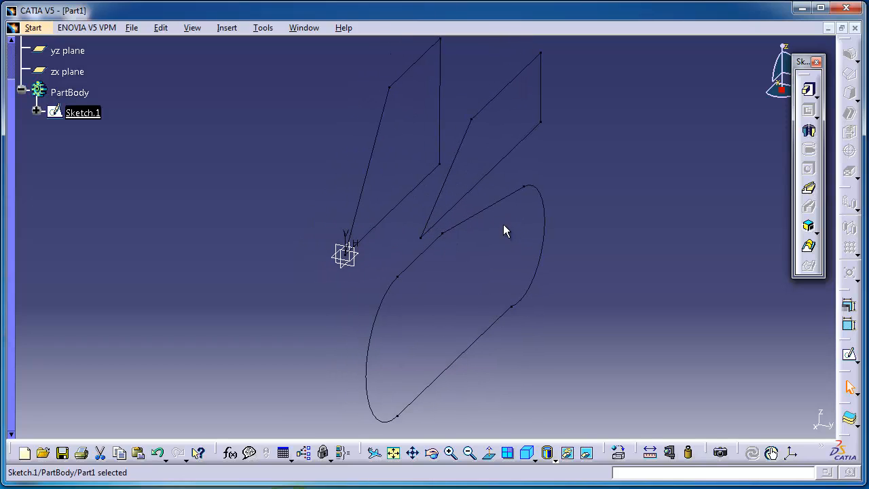
mouse_move(599, 168)
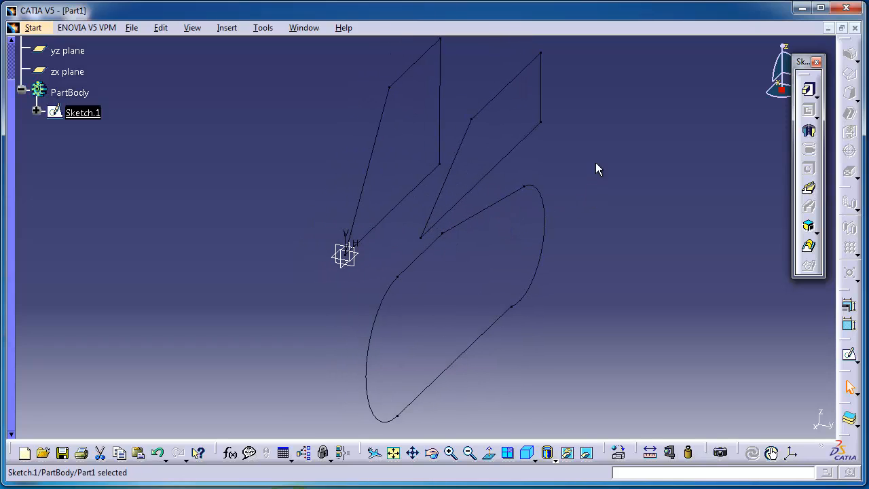
mouse_move(90, 119)
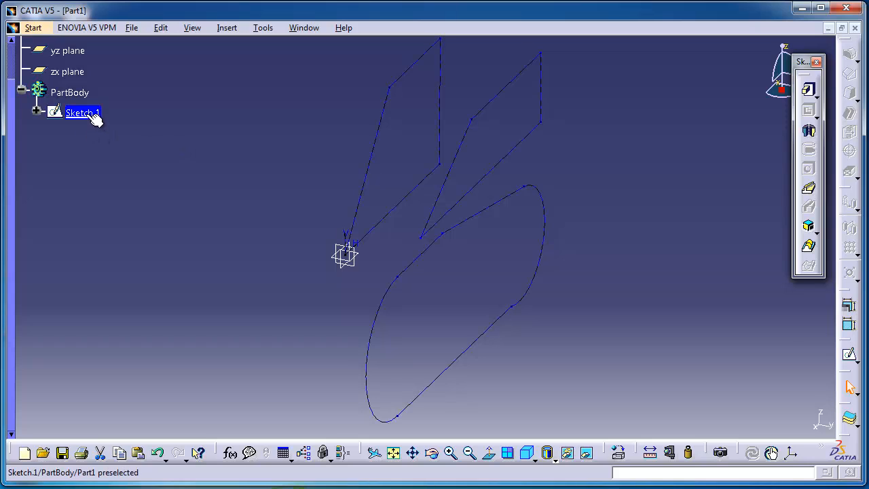
click(82, 113)
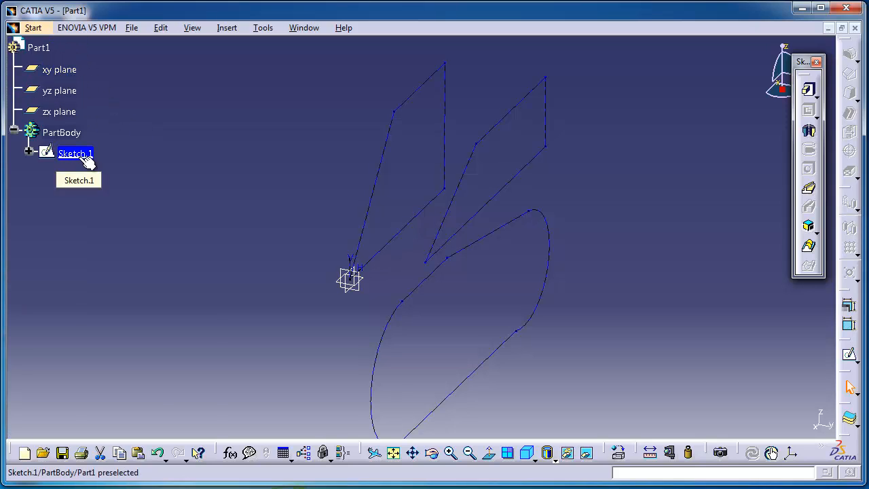
right_click(75, 152)
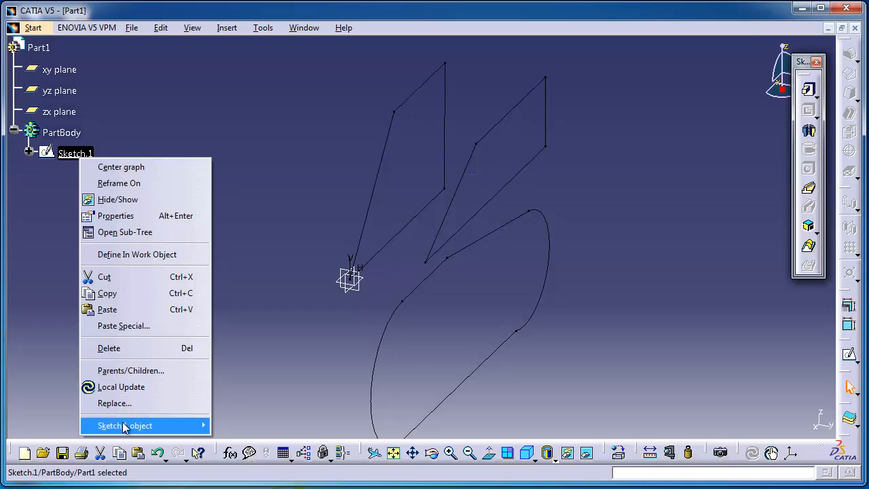
mouse_move(124, 426)
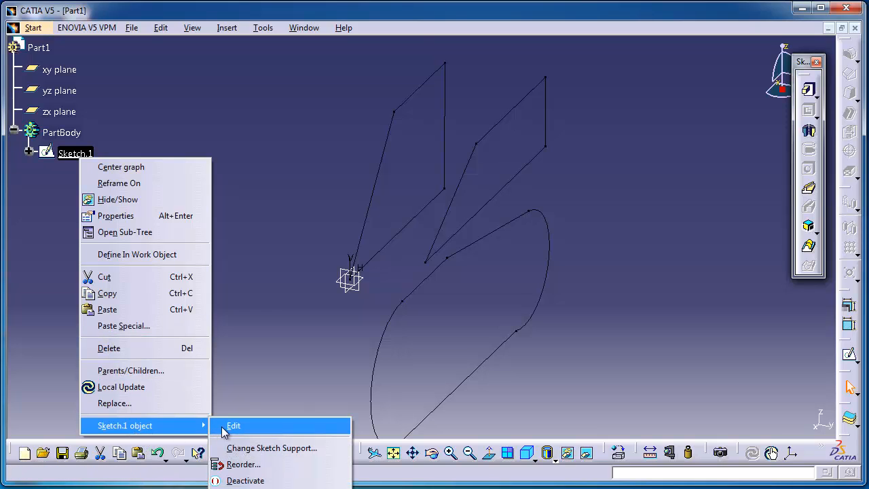
mouse_move(232, 431)
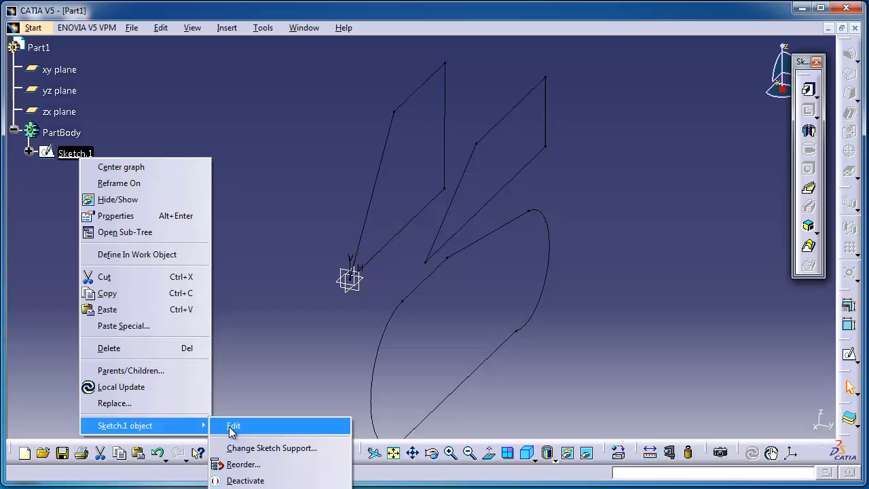
click(233, 426)
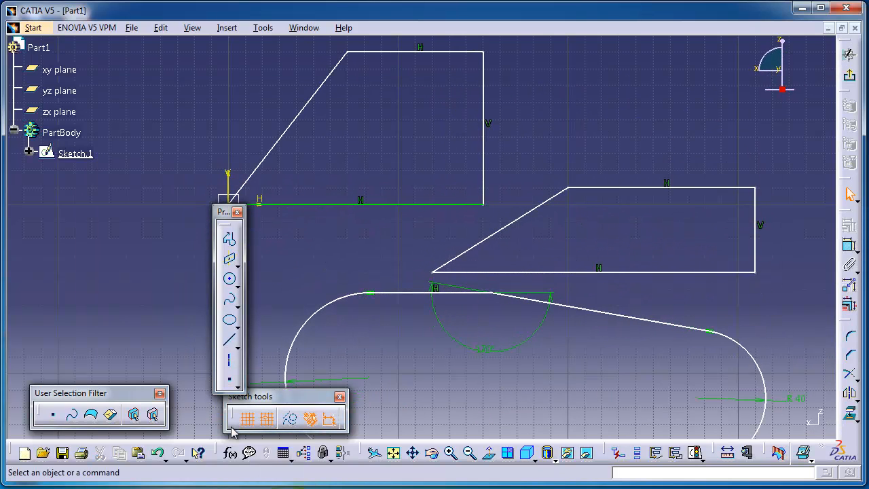
mouse_move(851, 77)
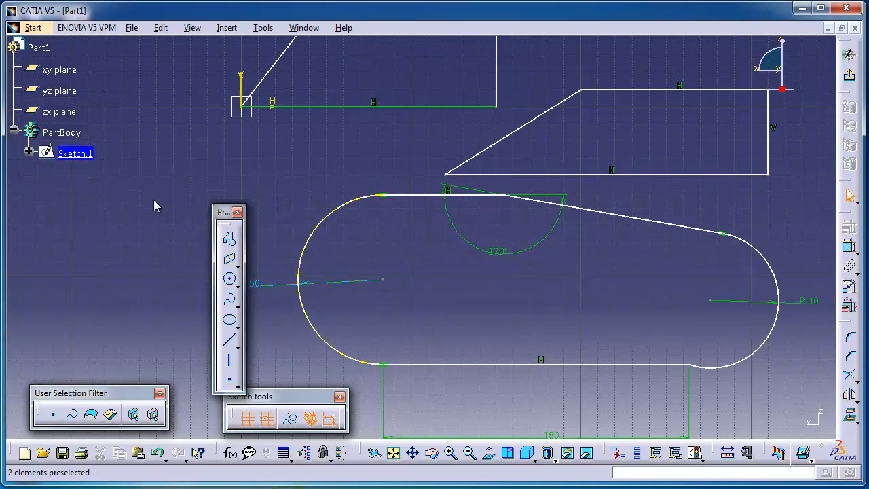
Step: Delete the R50, R40 and 170° constraints from the slot outline
click(253, 283)
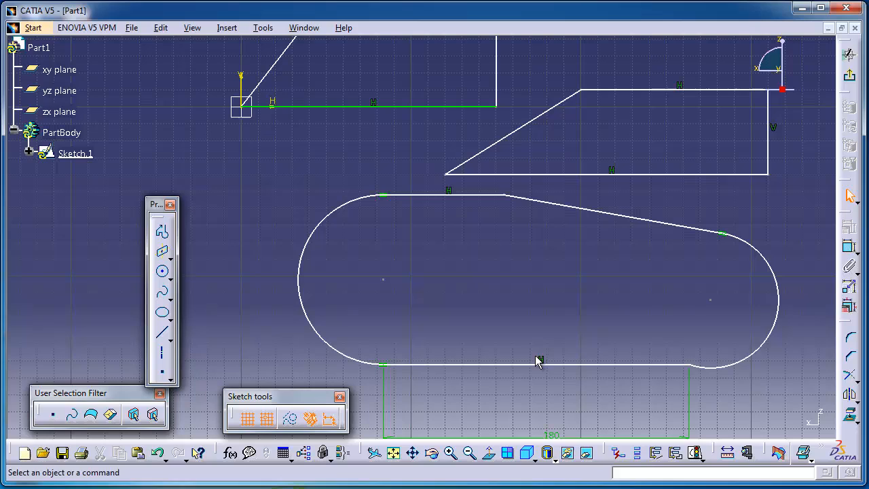
mouse_move(461, 211)
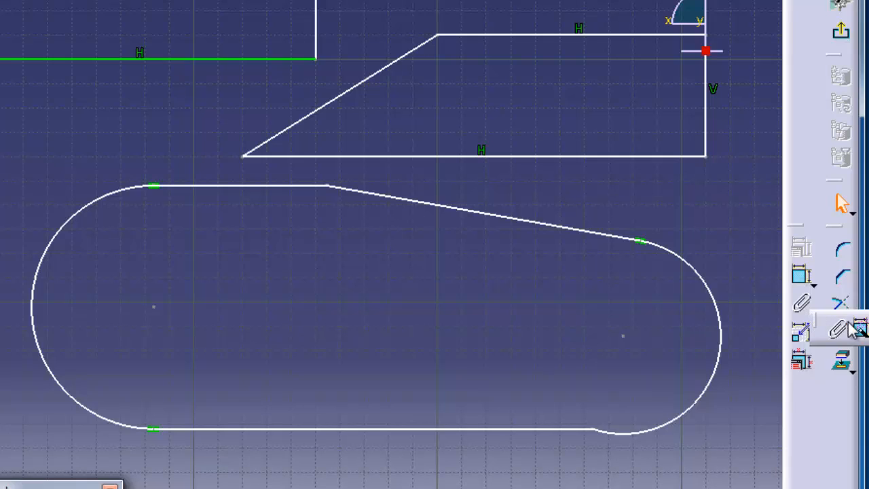
mouse_move(763, 258)
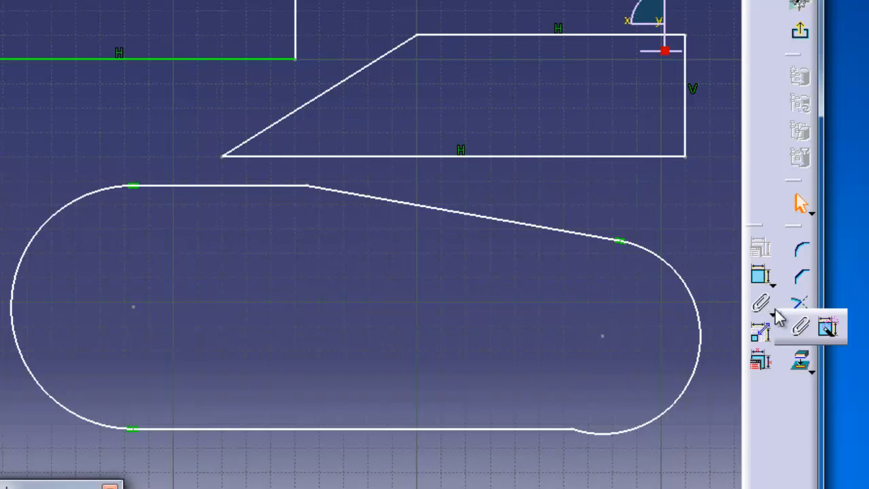
mouse_move(826, 334)
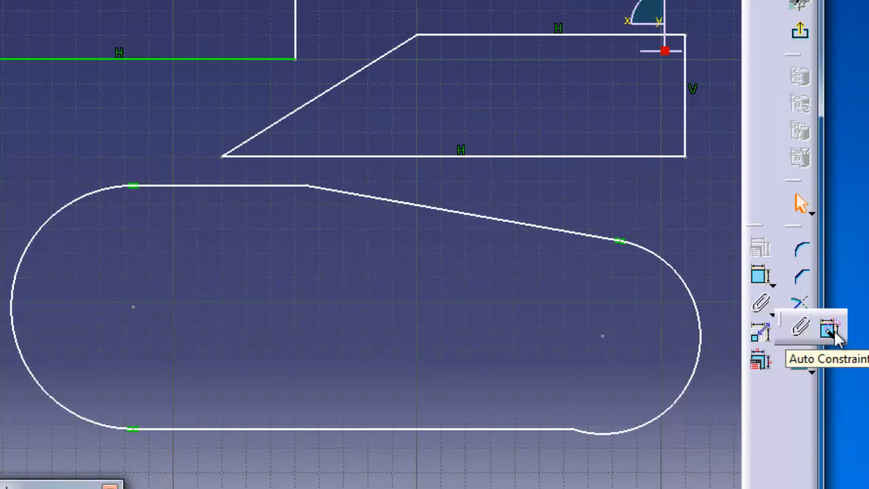
Step: Auto Constraint the slot profile, adding R50, R40, 71.045 and 130.574 dimensions
click(823, 329)
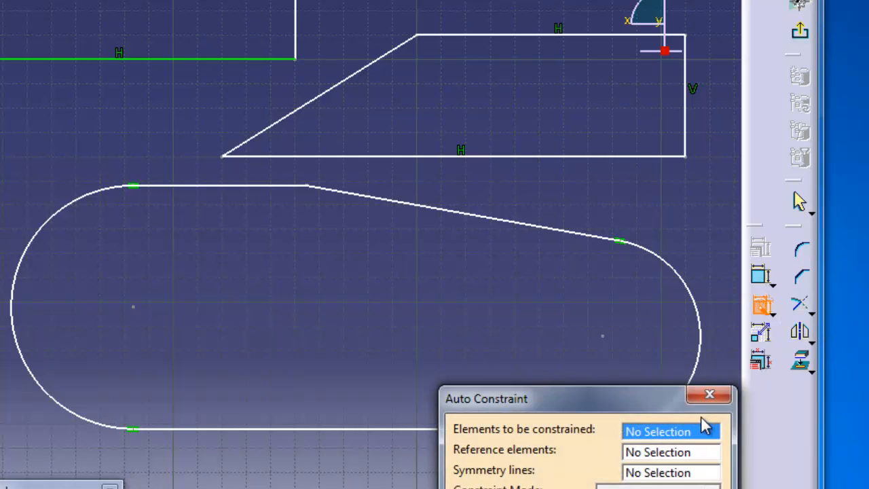
click(200, 186)
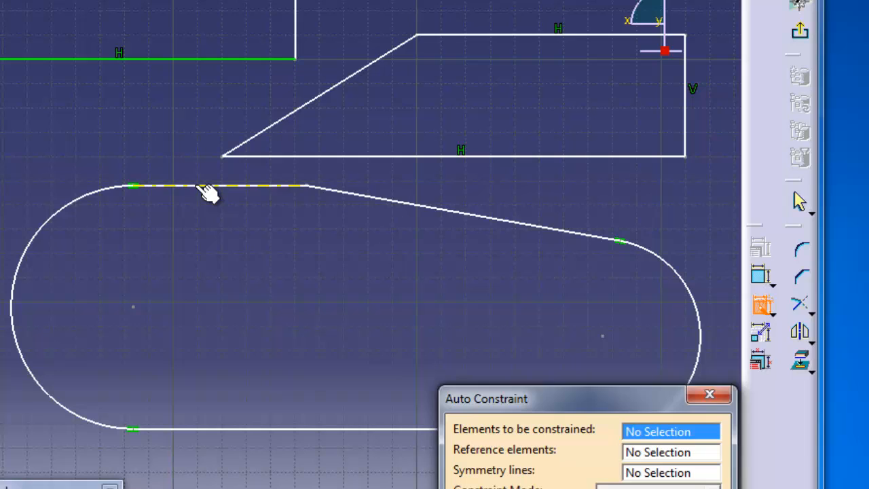
click(620, 241)
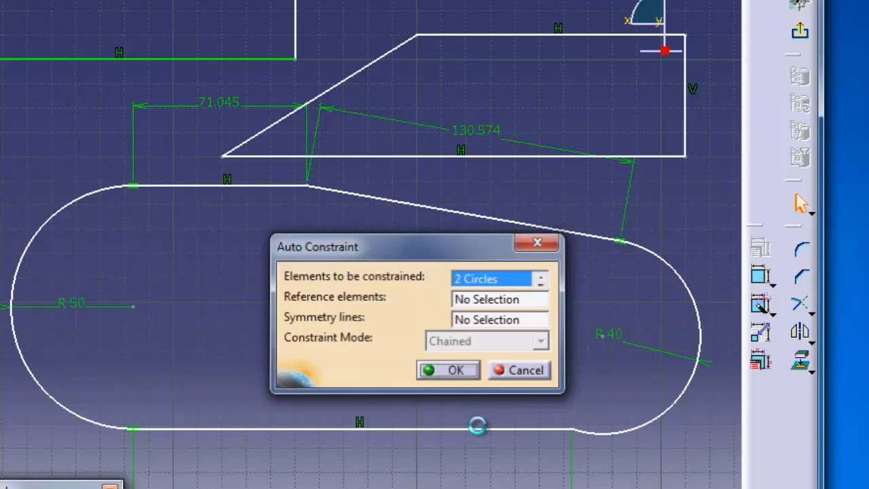
click(448, 369)
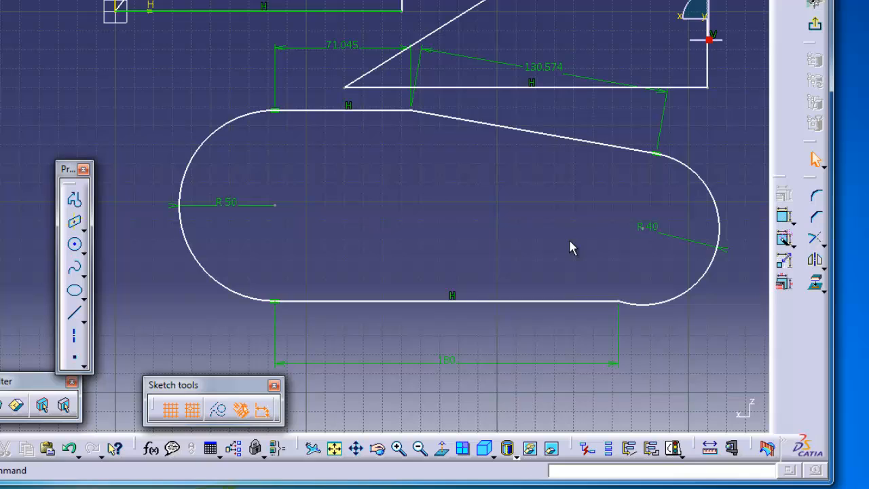
mouse_move(397, 65)
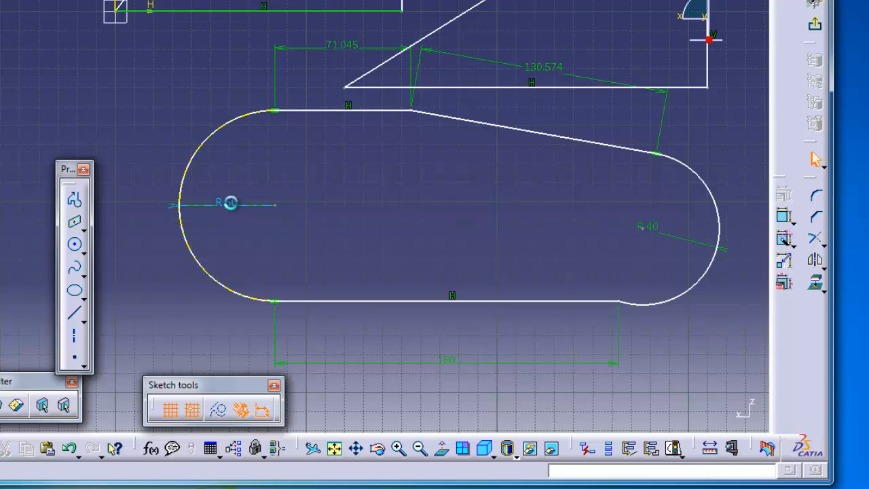
Step: Edit the slot dimensions to R60, 140 and 50, and the 180 length to 150
double_click(229, 203)
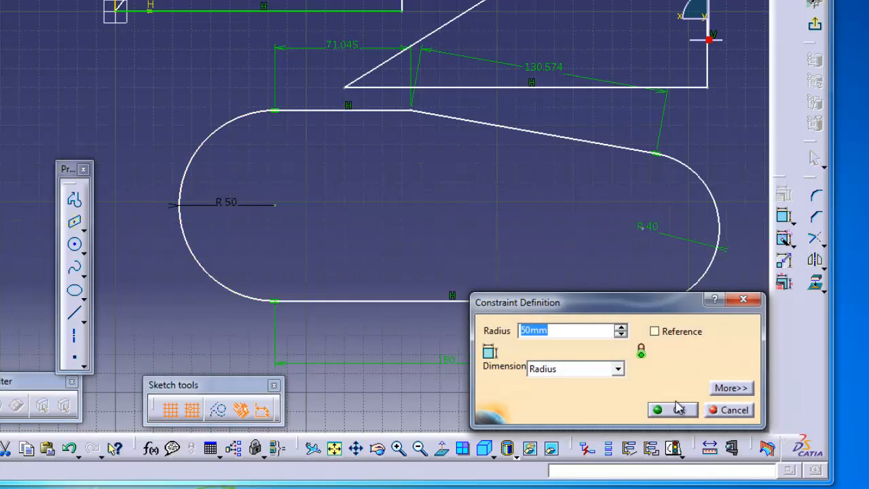
click(656, 410)
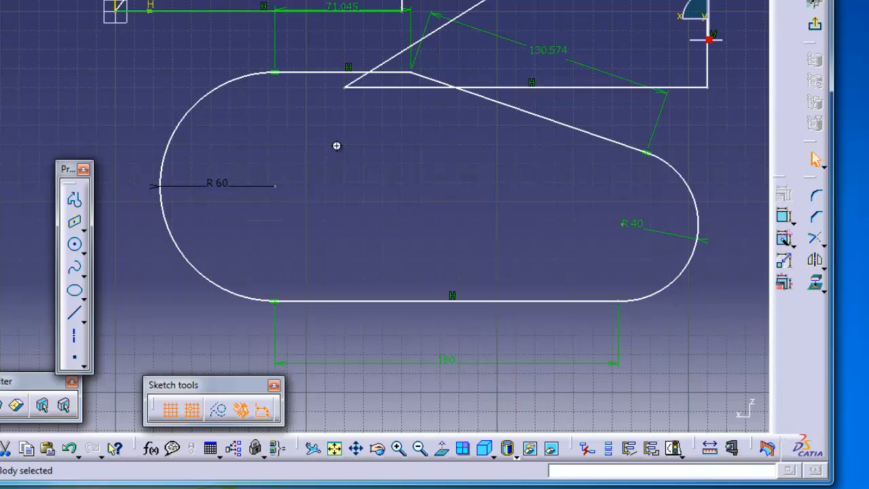
double_click(547, 50)
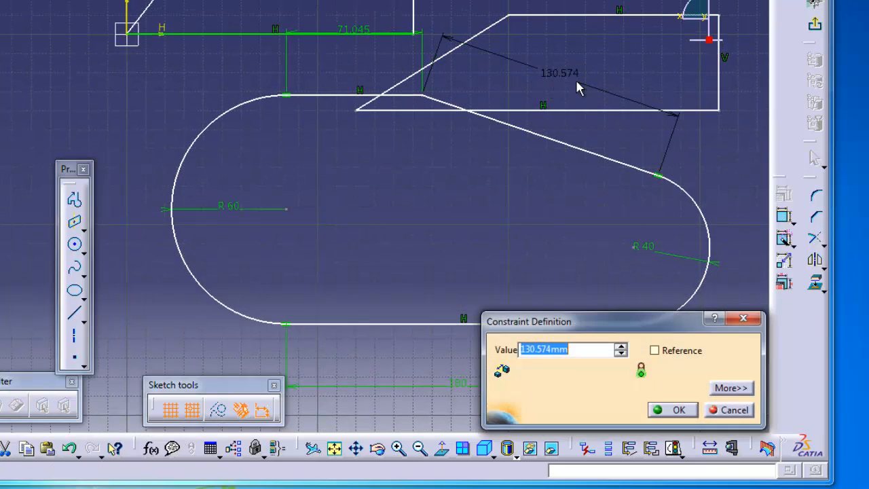
click(672, 410)
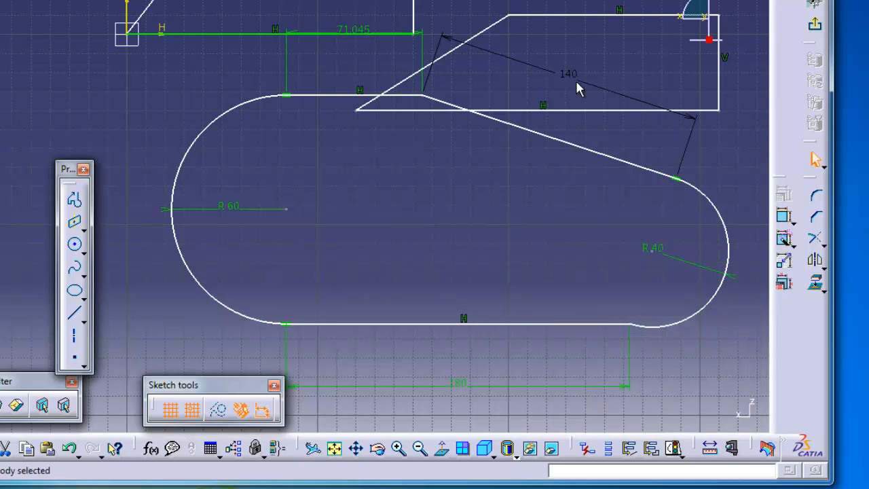
double_click(353, 29)
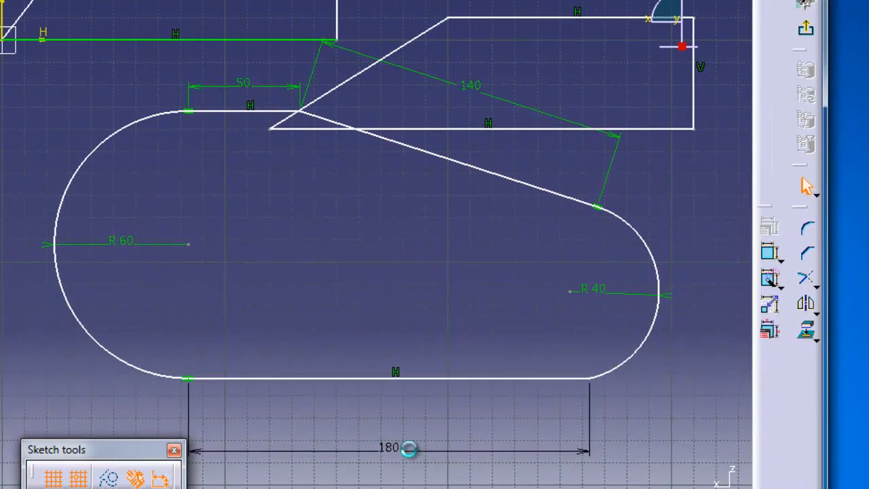
double_click(408, 447)
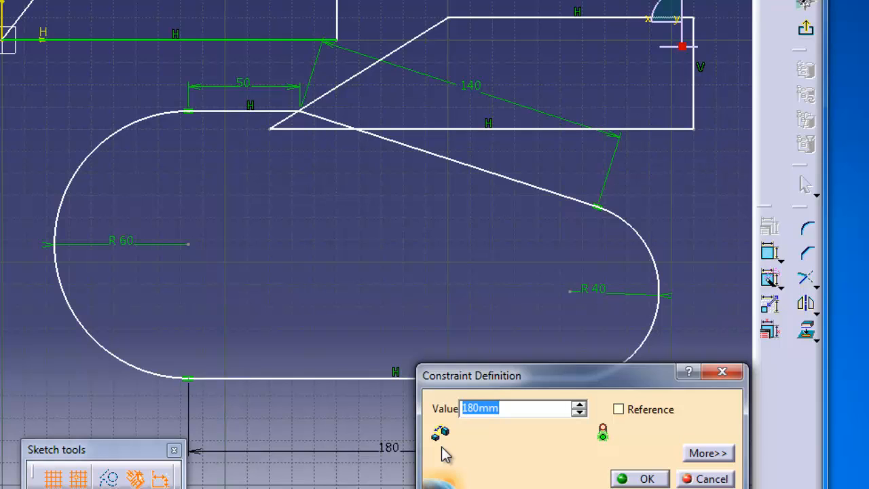
click(646, 477)
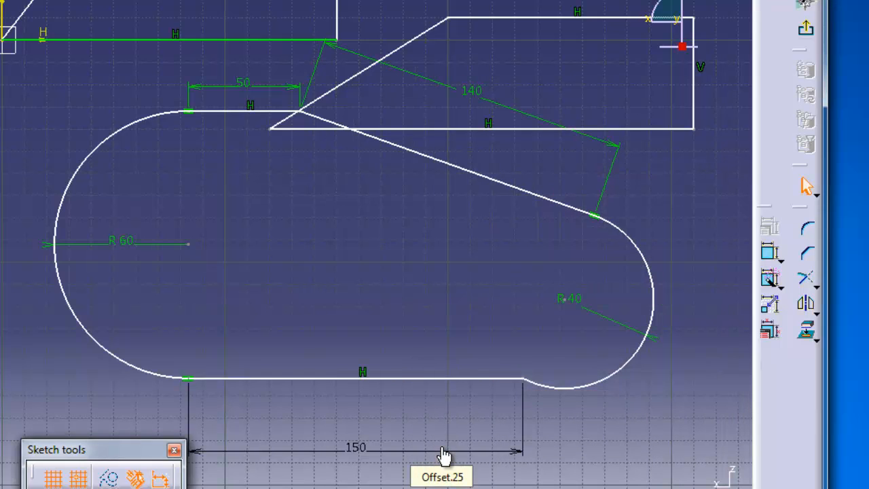
mouse_move(397, 271)
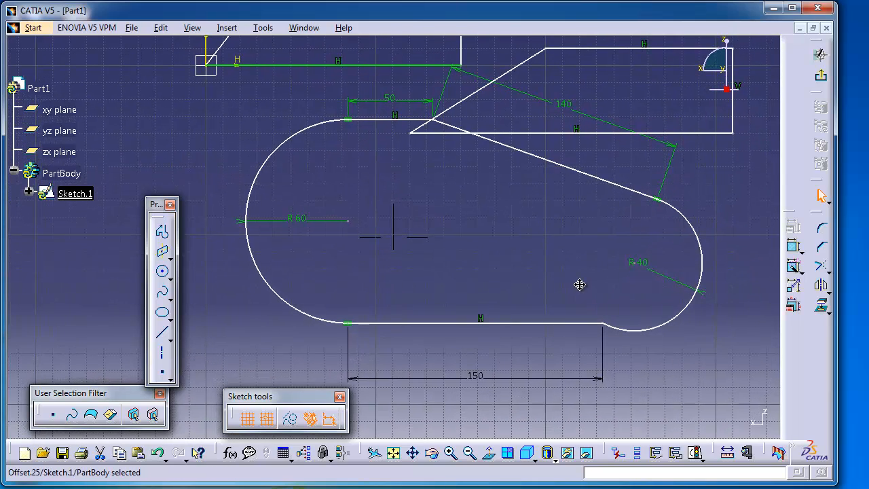
mouse_move(631, 312)
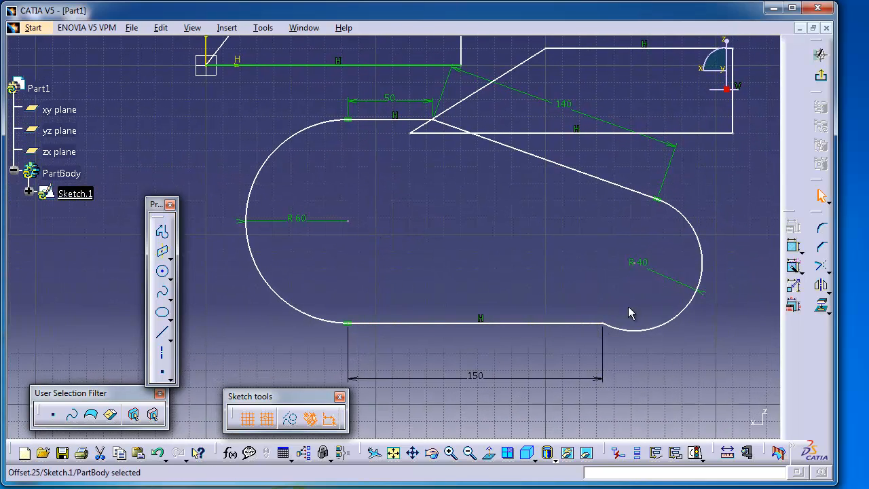